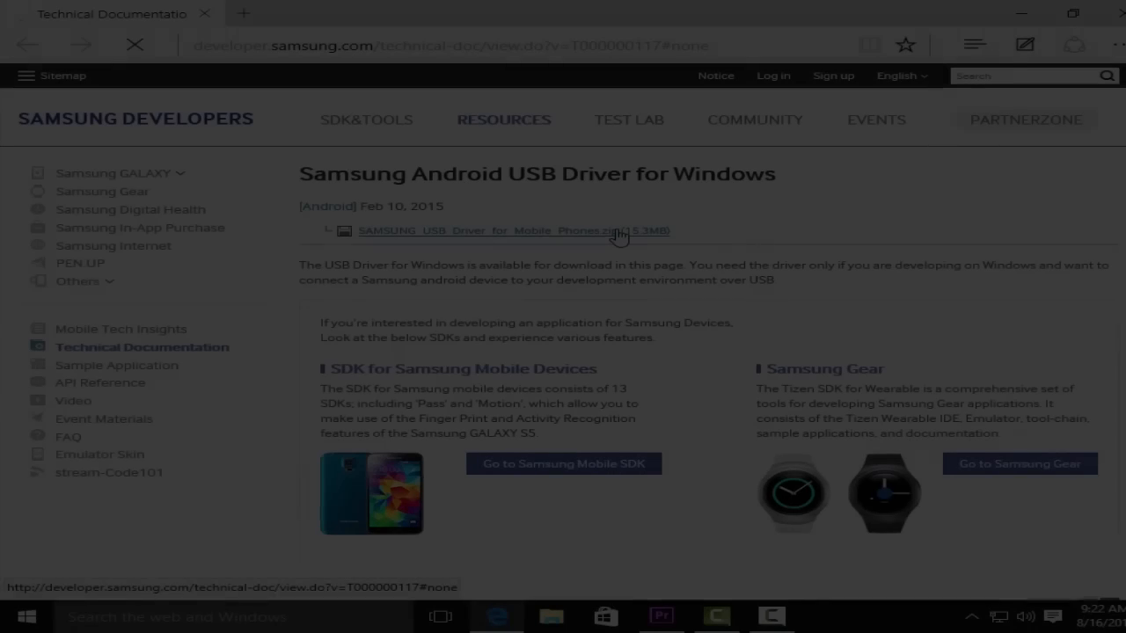
Download the Samsung USB driver zip, then the Odin 3.09 zip from odindownload.com.
click(493, 230)
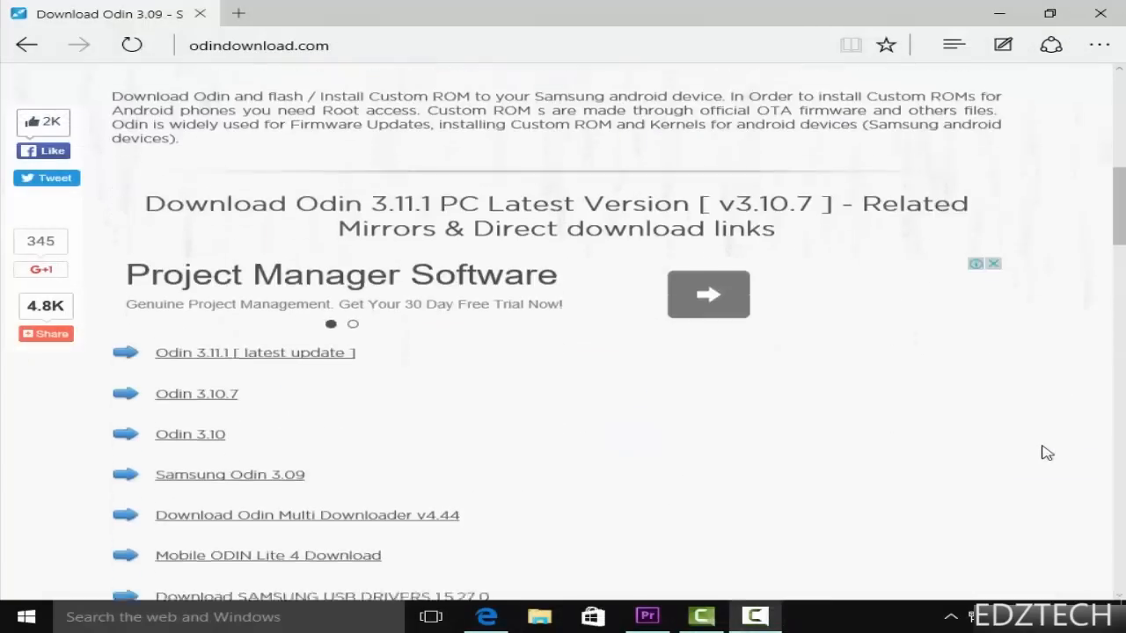
click(229, 474)
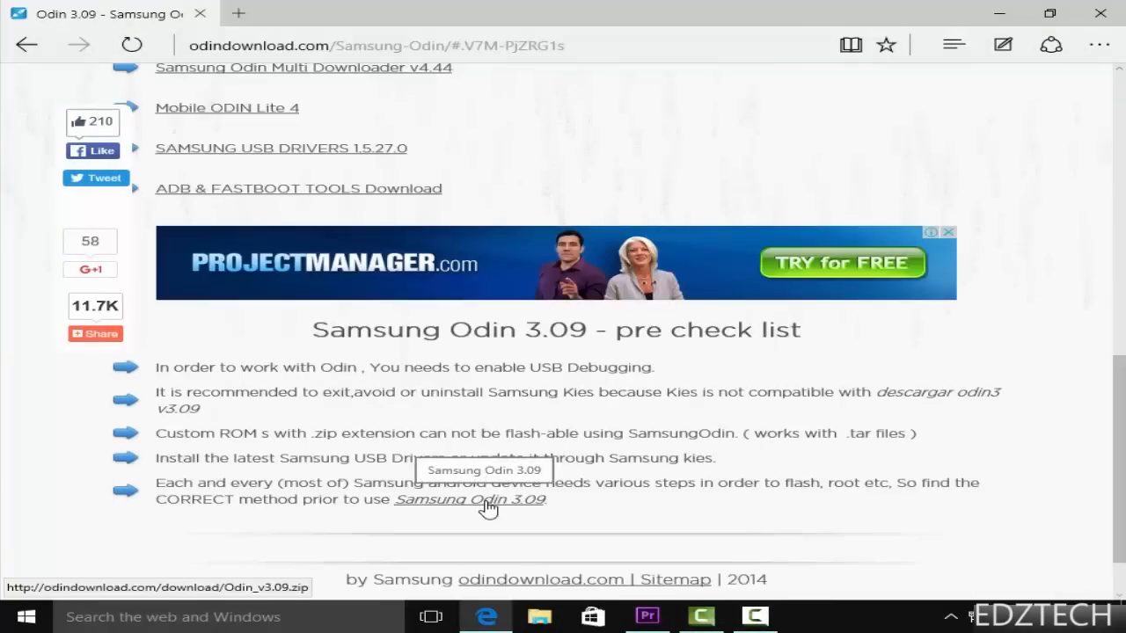
click(470, 499)
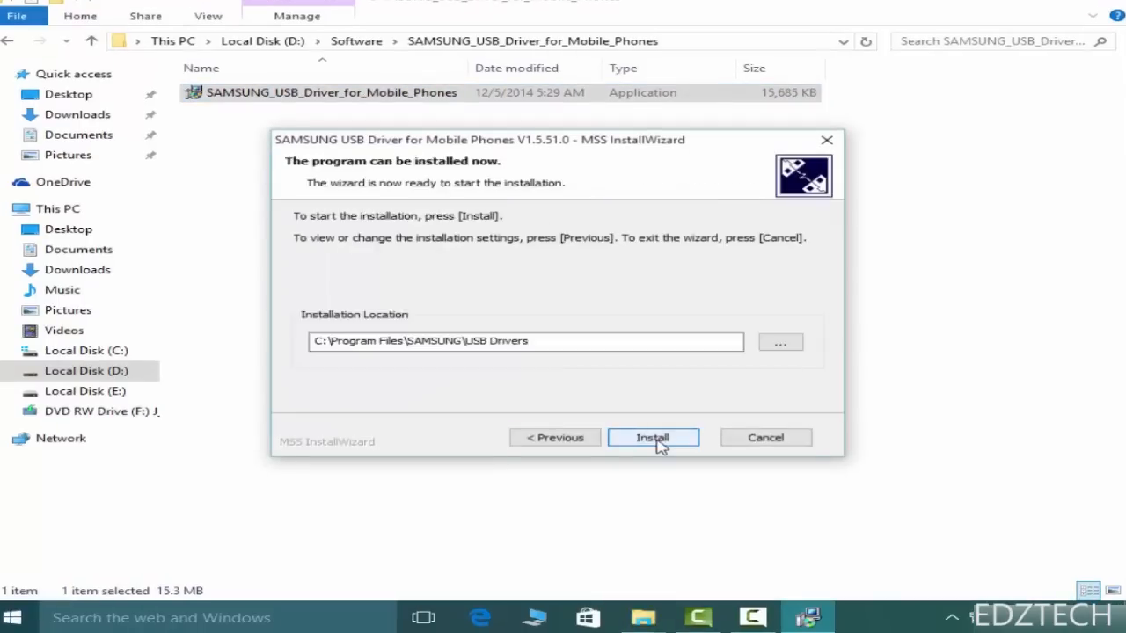
Install the Samsung USB drivers from the InstallWizard's ready page.
click(652, 437)
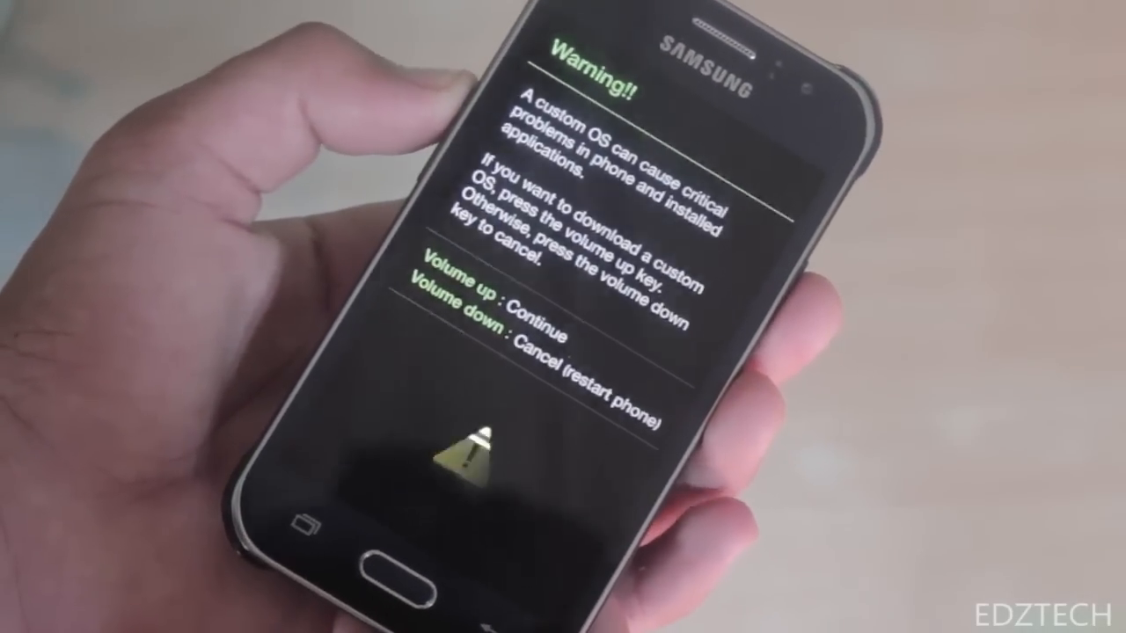
Accept the phone's custom OS warning with Volume Up to enter download mode.
key(volumeup)
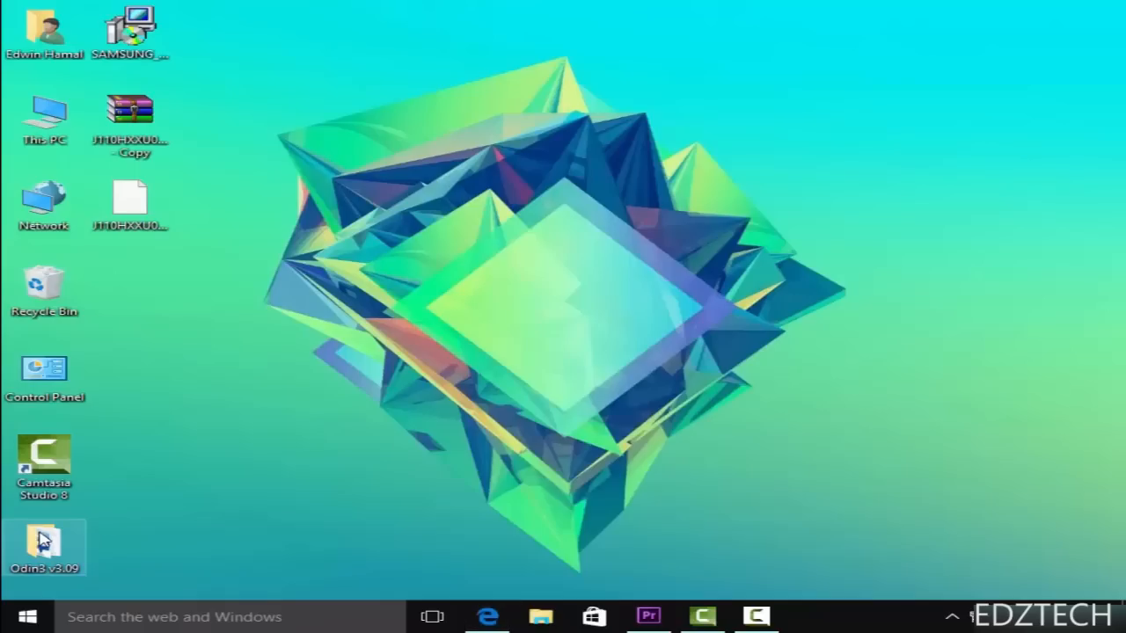
Open the Odin3 v3.09 desktop folder and launch the Odin3 v3.09 application.
double_click(44, 546)
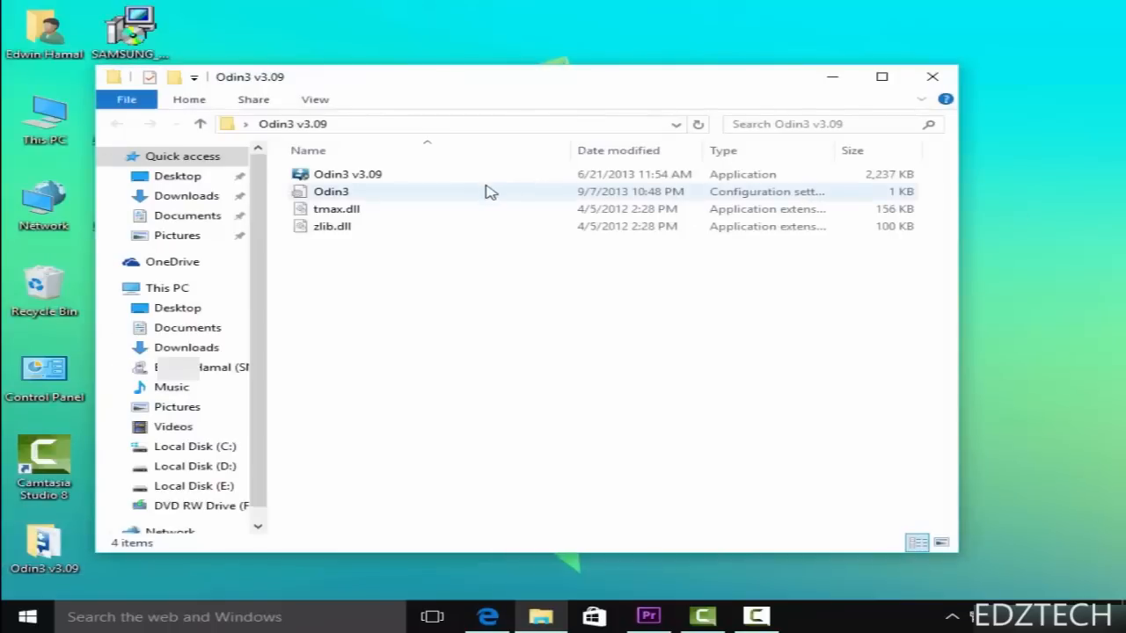
click(346, 174)
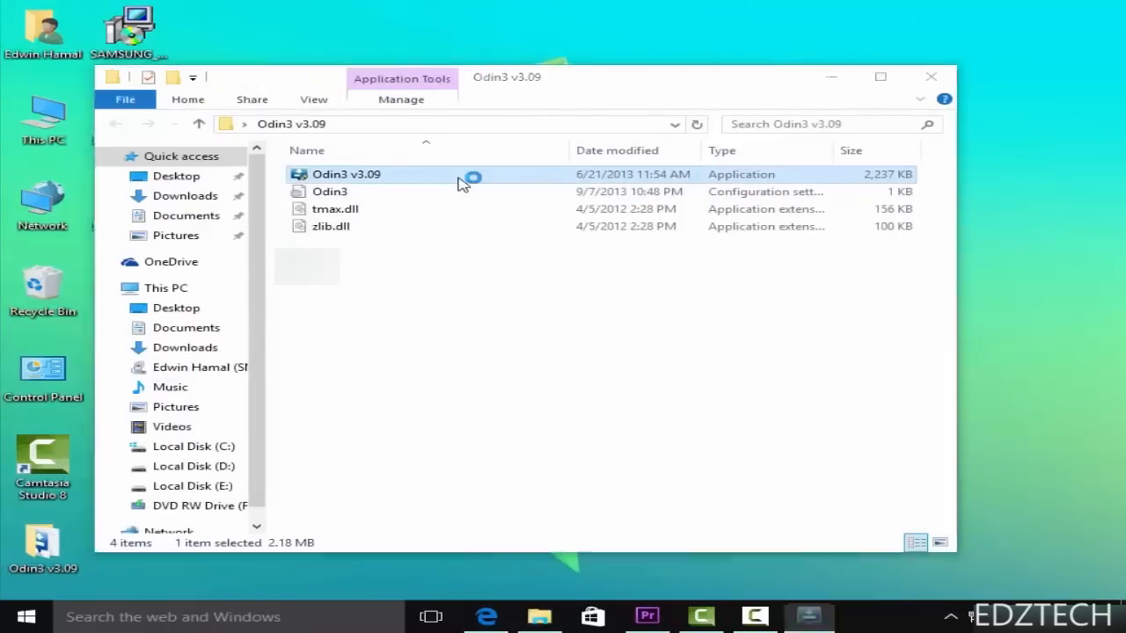
double_click(346, 173)
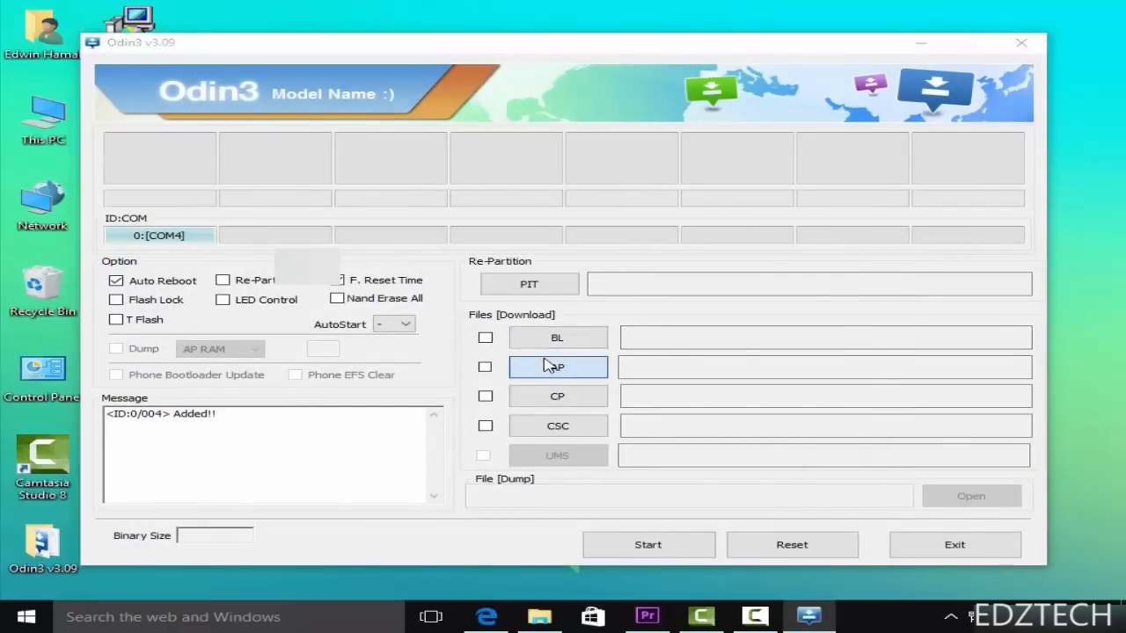
Load the J110 .md5 firmware into the AP slot and start flashing.
click(557, 367)
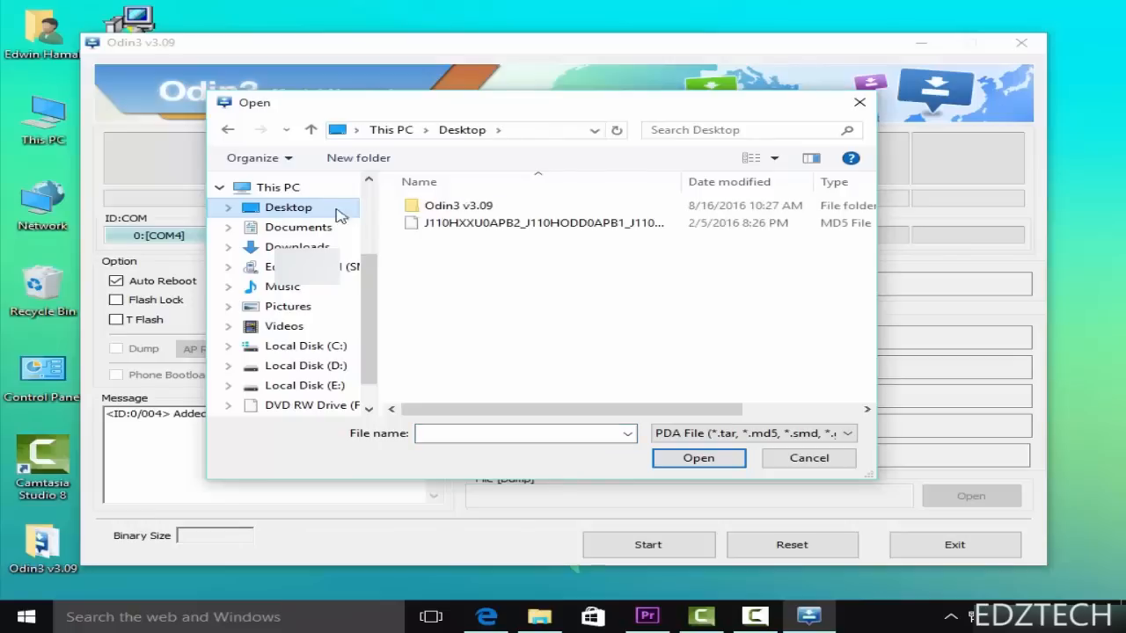
click(540, 223)
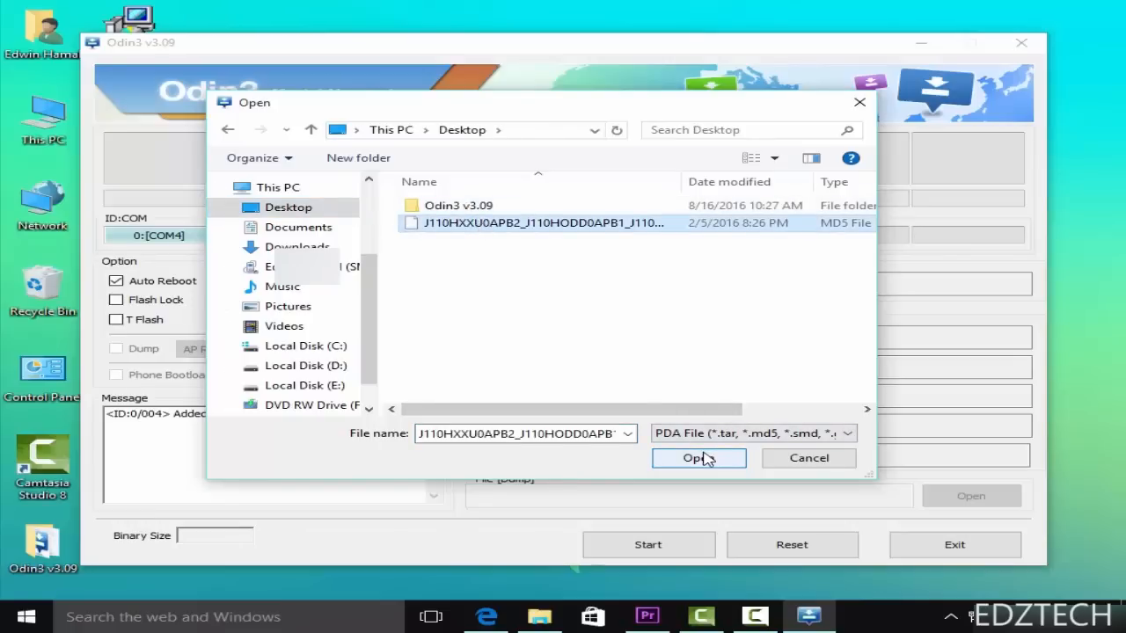
click(698, 458)
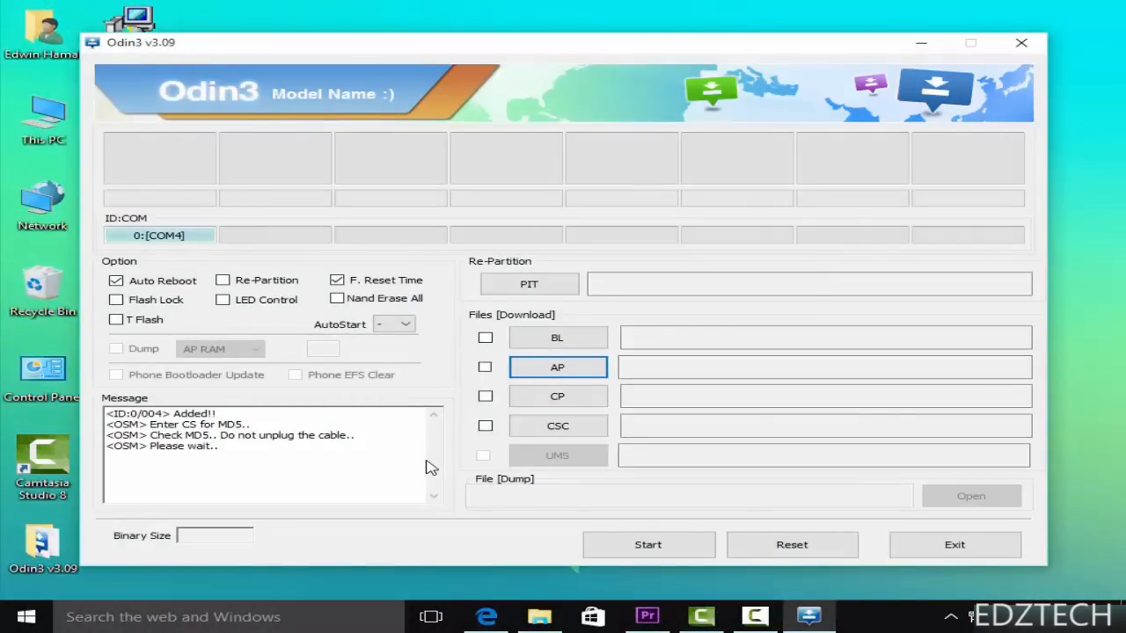
click(648, 544)
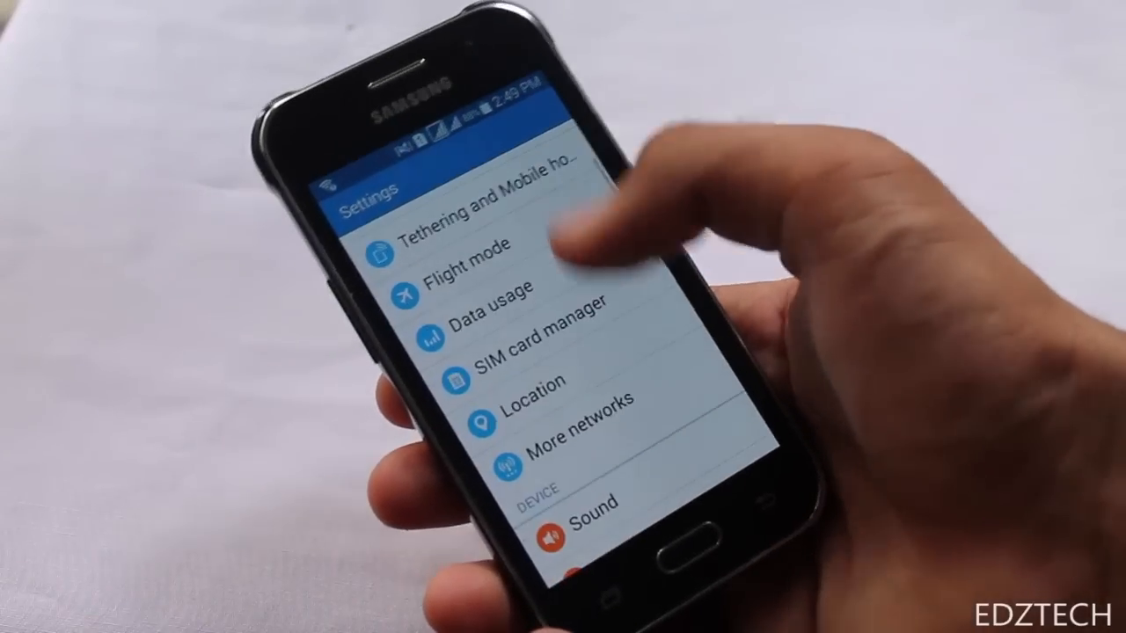
Scroll through About device showing Galaxy J1 ace, SM-J110H, Android 4.4.4.
scroll(down, 3)
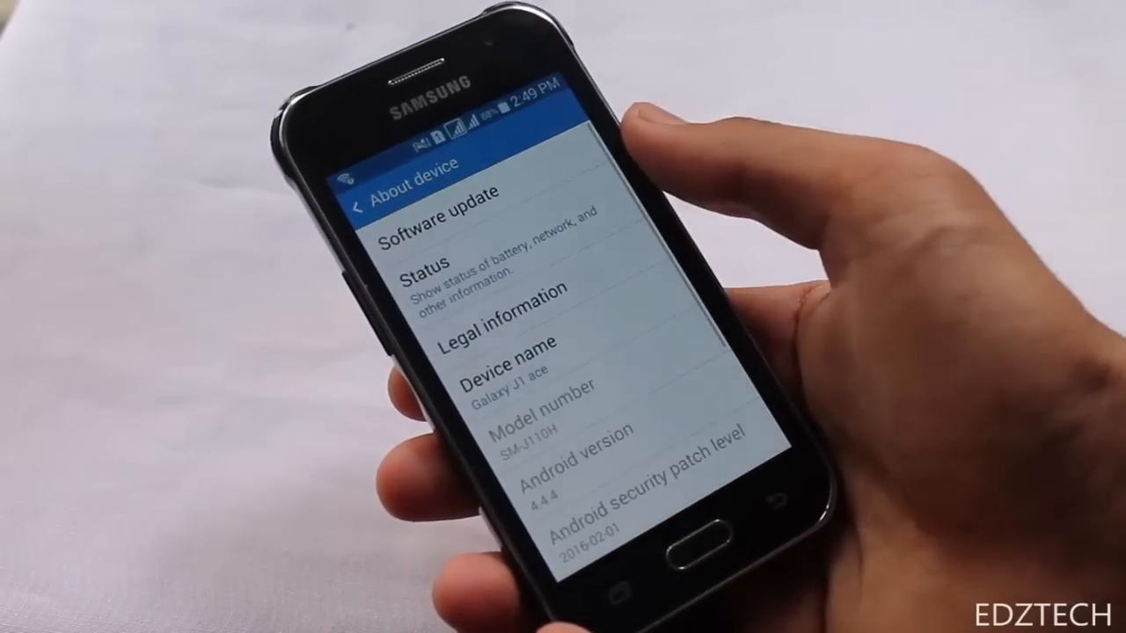
scroll(down, 3)
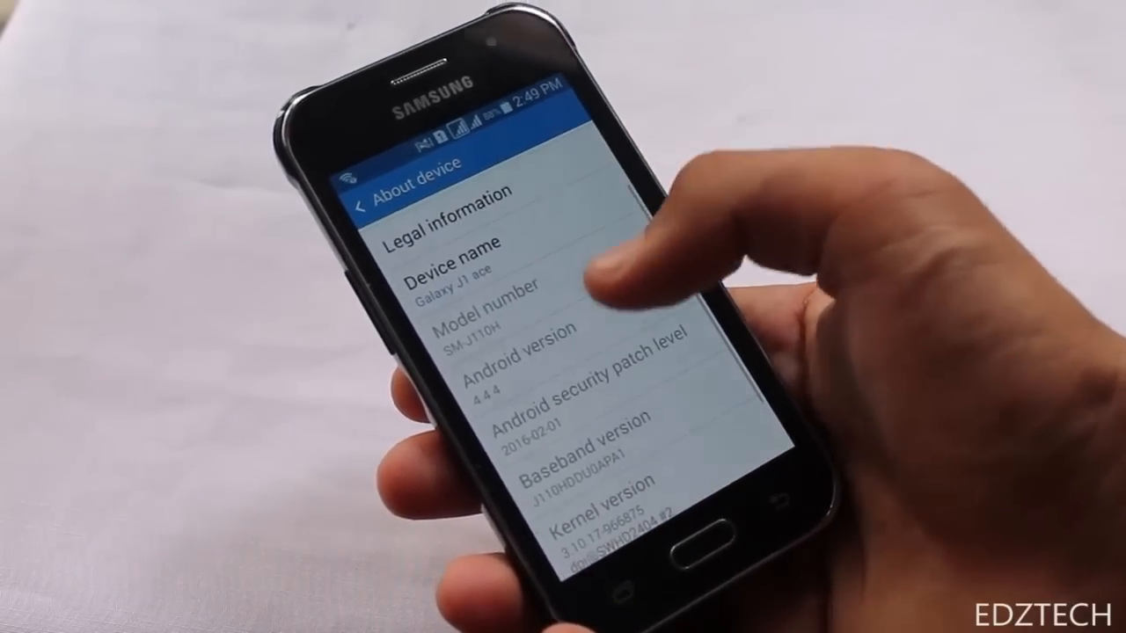